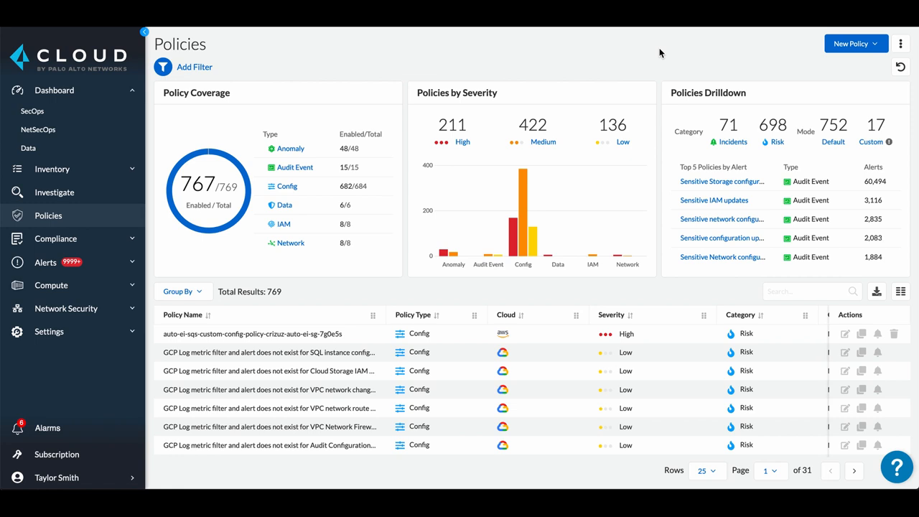
mouse_move(331, 150)
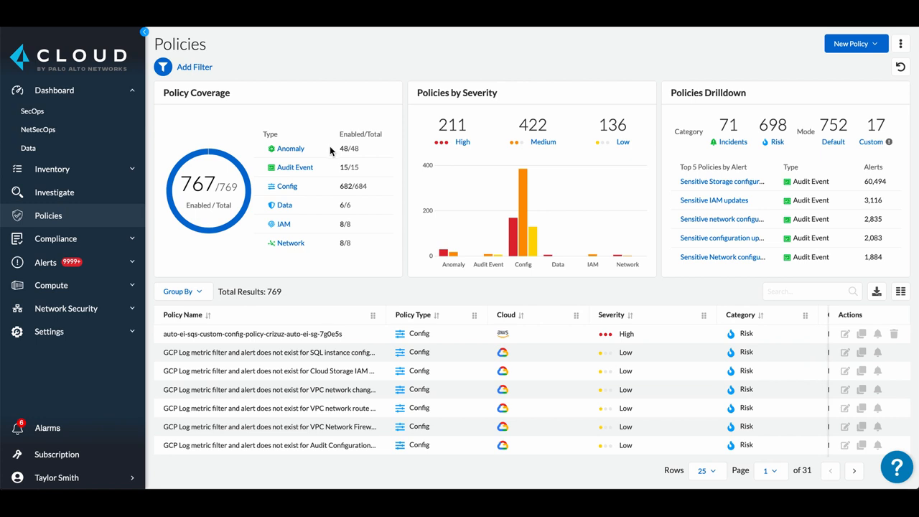
mouse_move(331, 171)
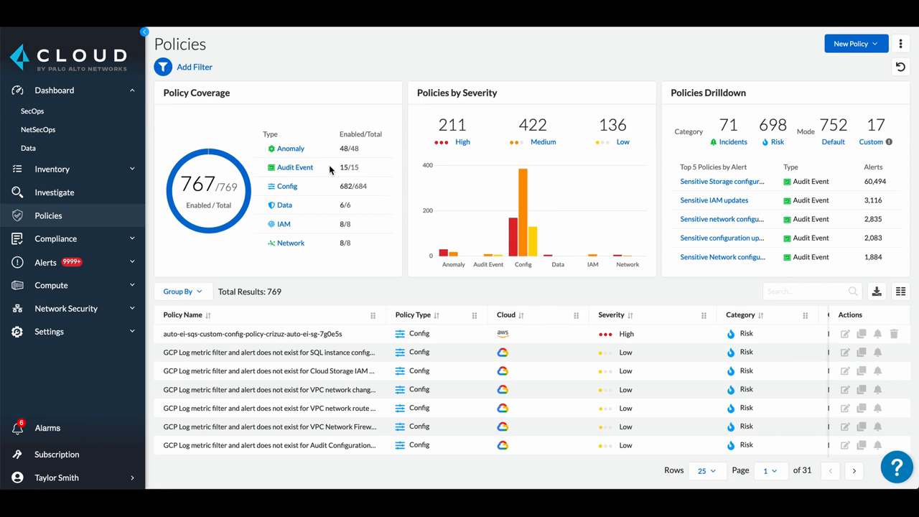
mouse_move(320, 190)
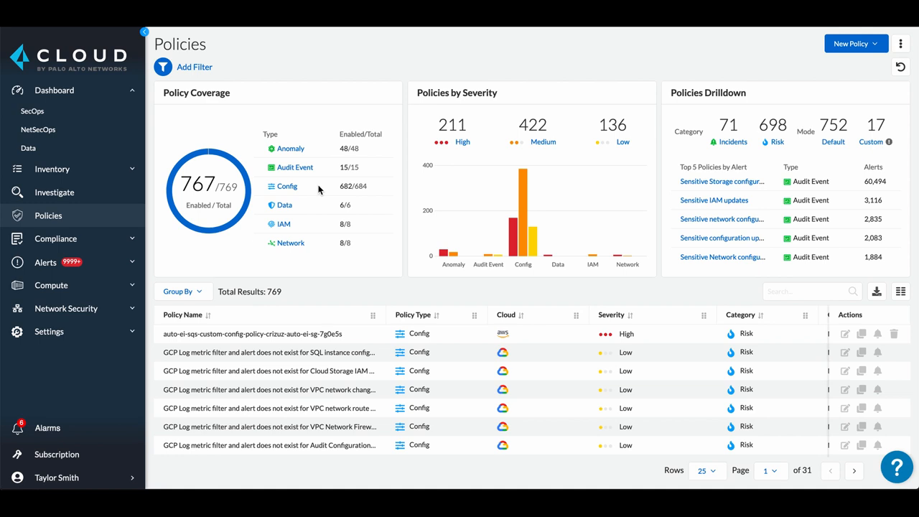
mouse_move(317, 210)
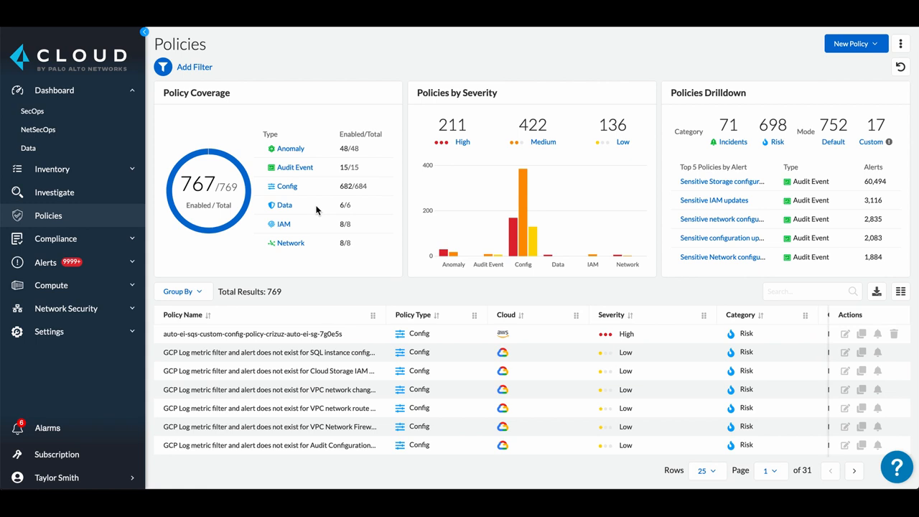
mouse_move(316, 228)
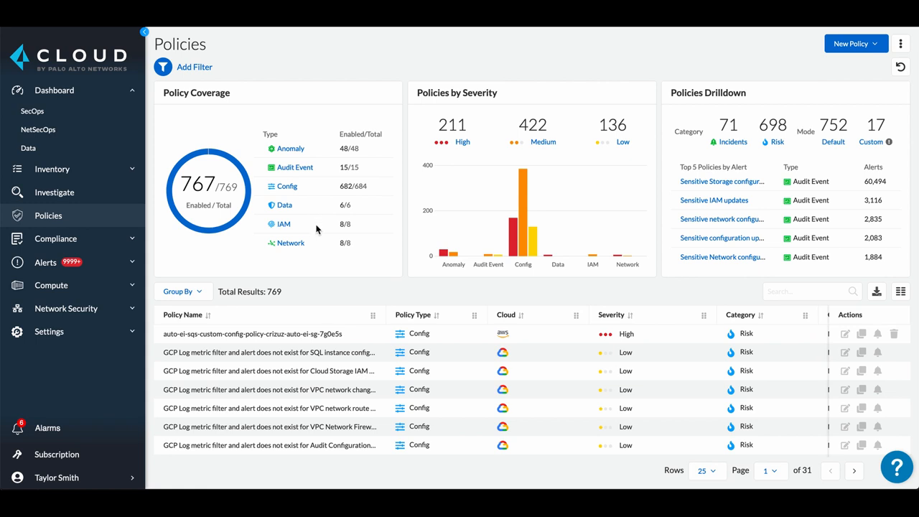
mouse_move(318, 251)
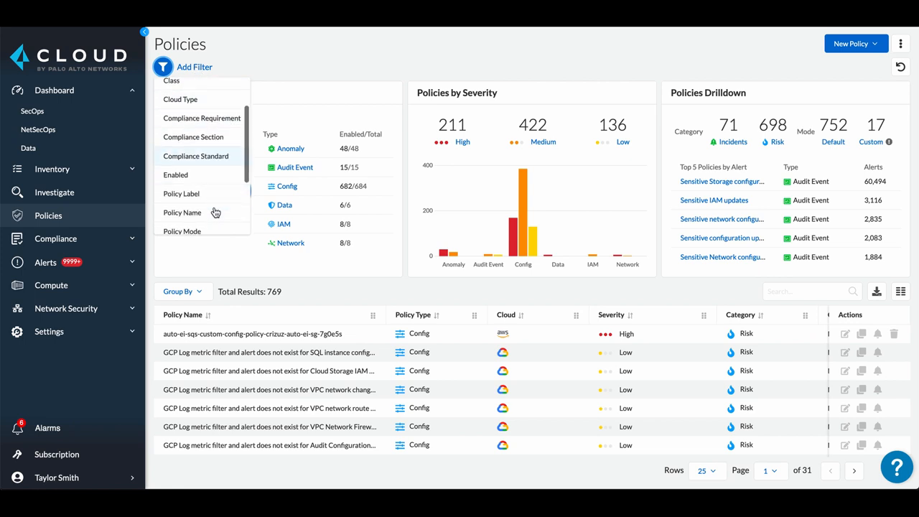
Step: Filter the policy list by Compliance Standard NIST 800-171 Rev1, leaving 74 policies
scroll(down, 3)
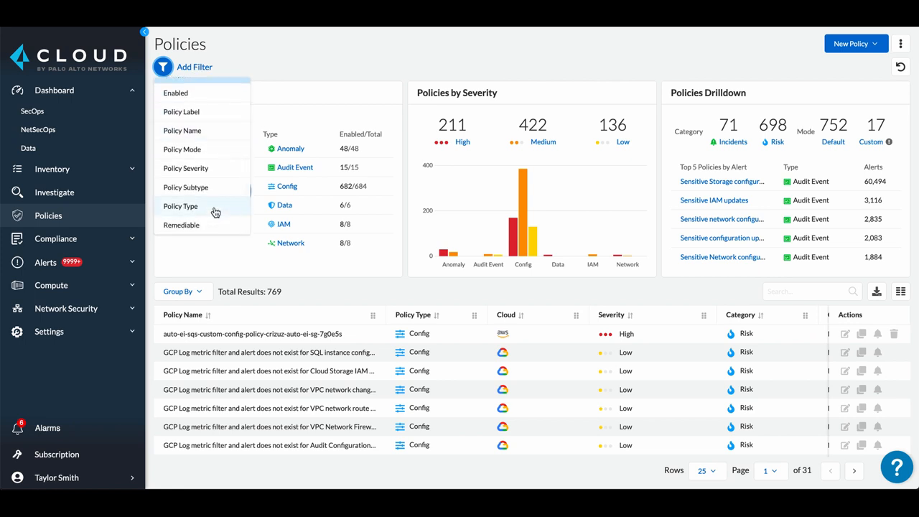
click(193, 66)
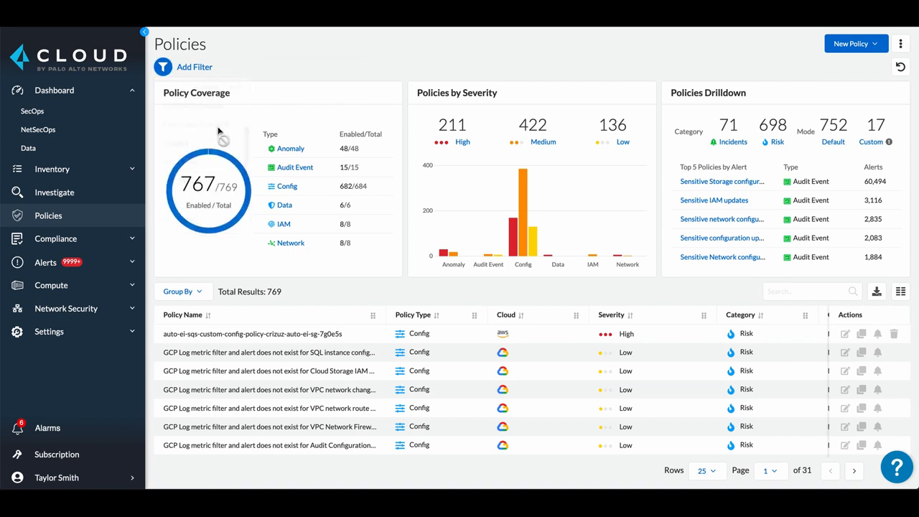
click(195, 66)
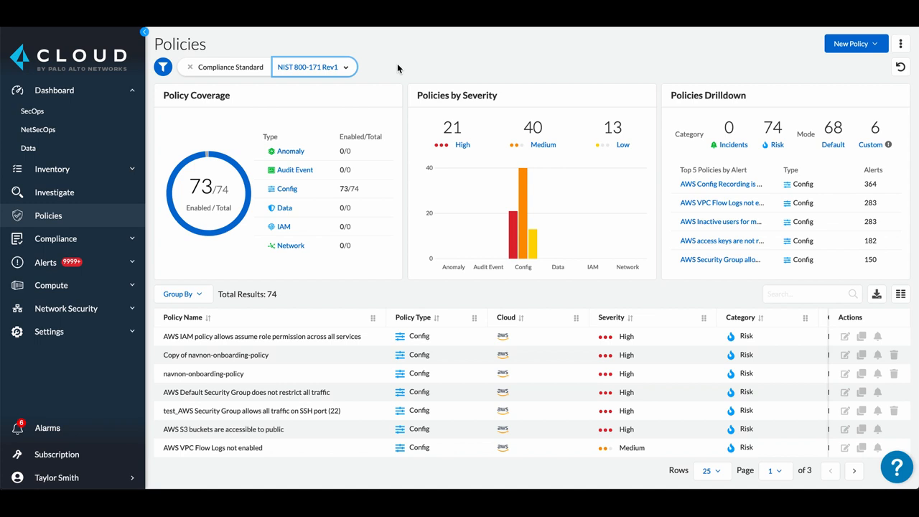
mouse_move(845, 336)
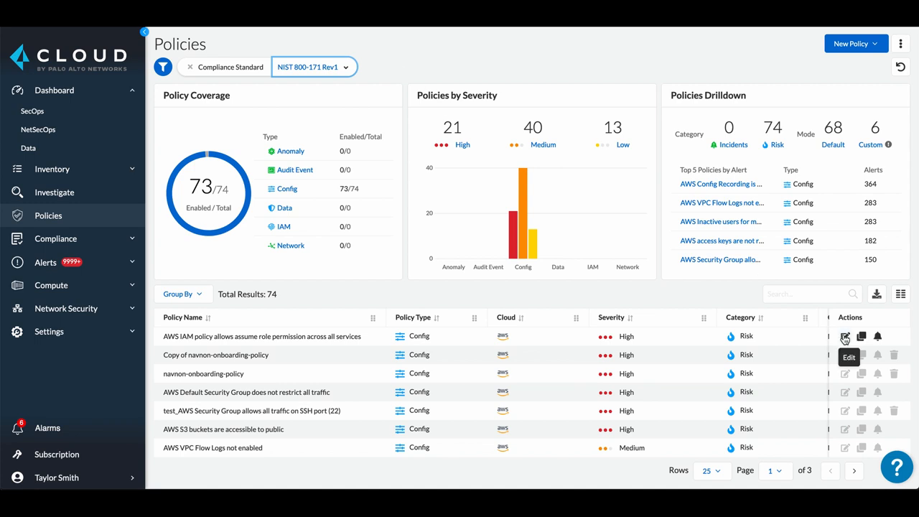
mouse_move(862, 337)
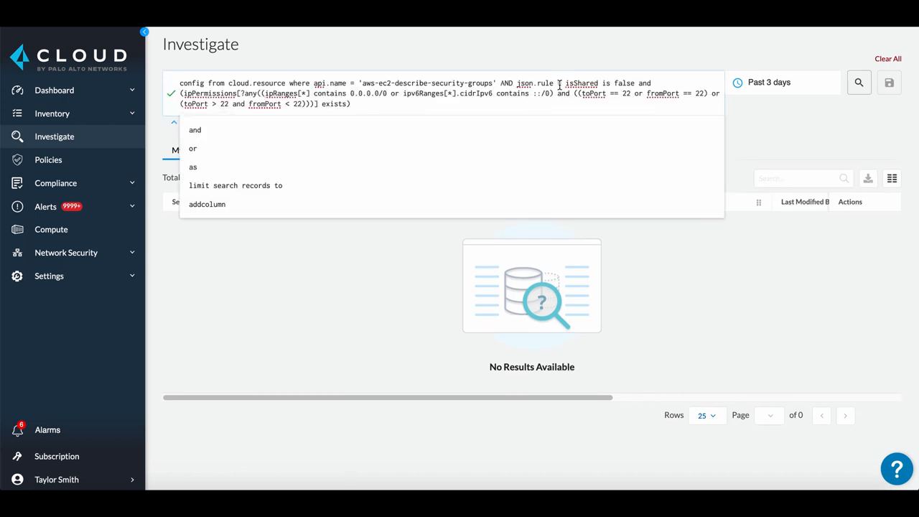
Step: Run the port-22 security-group RQL query and save it as 'Custom Policy Query'
click(859, 82)
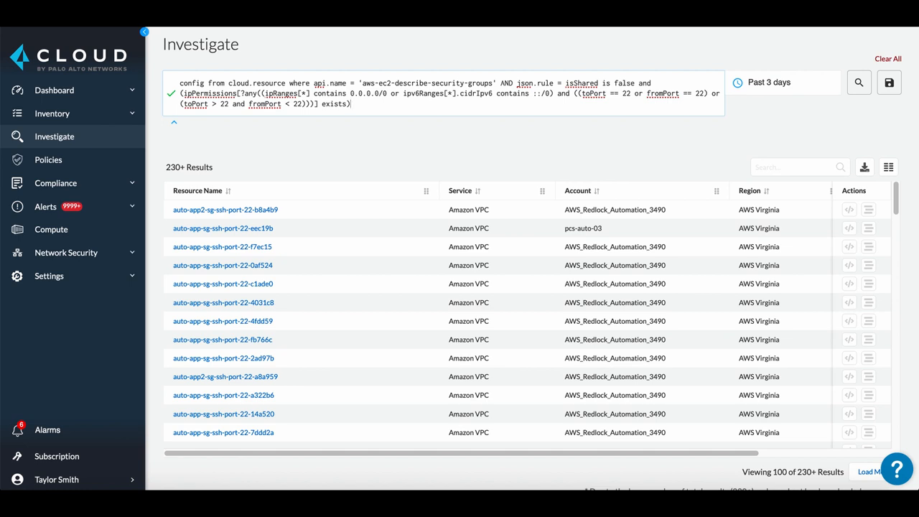
click(889, 82)
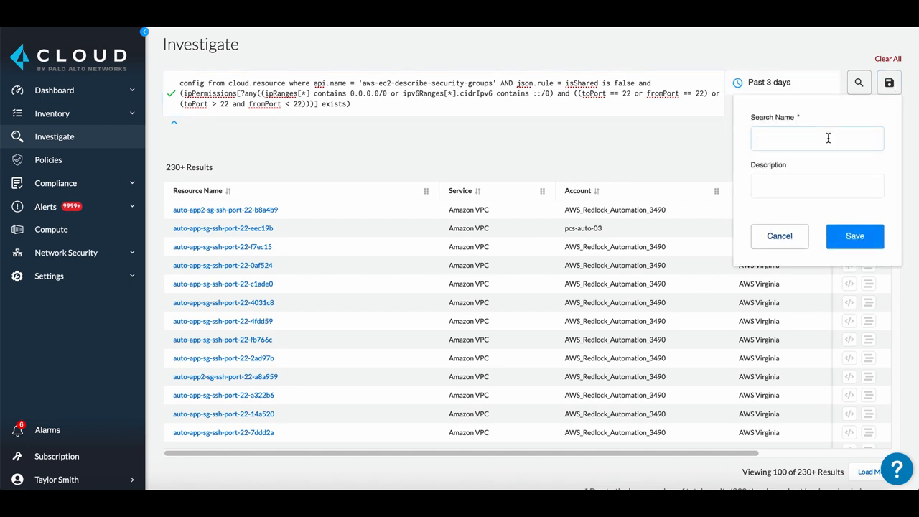
text(Custom Policy Query)
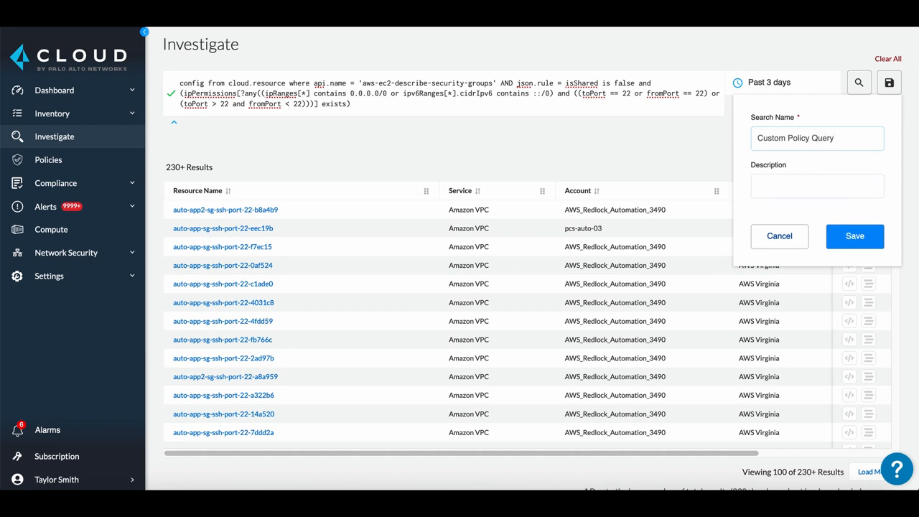
click(855, 236)
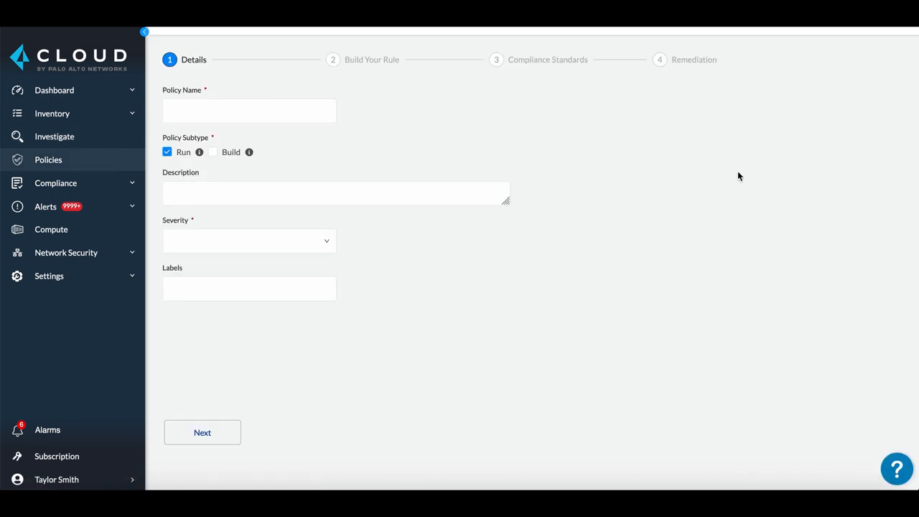
Step: Name the policy 'Custom Policy' and advance past the rule query to Compliance Standards
text(Custom Policy)
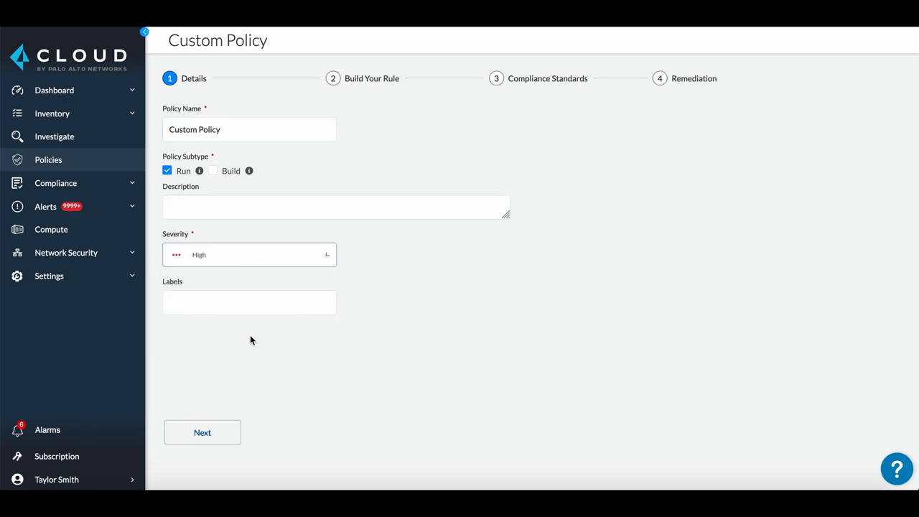
click(203, 432)
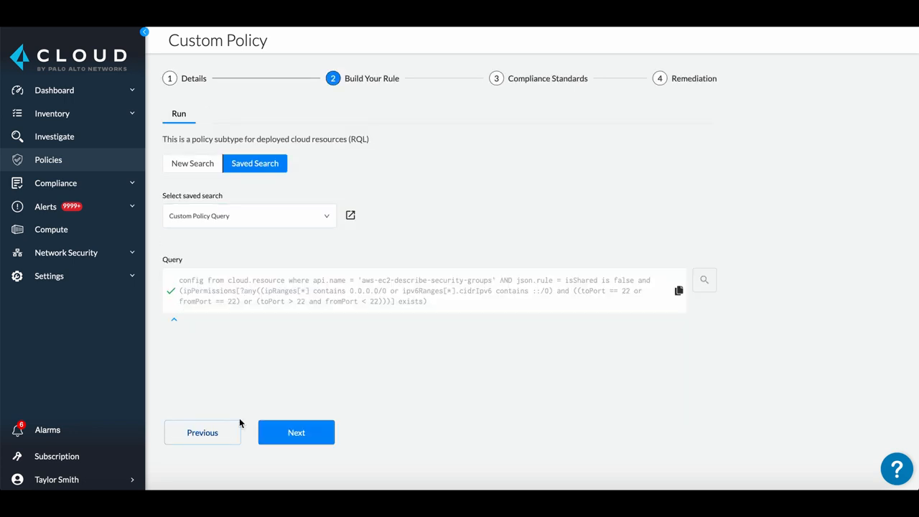
mouse_move(280, 386)
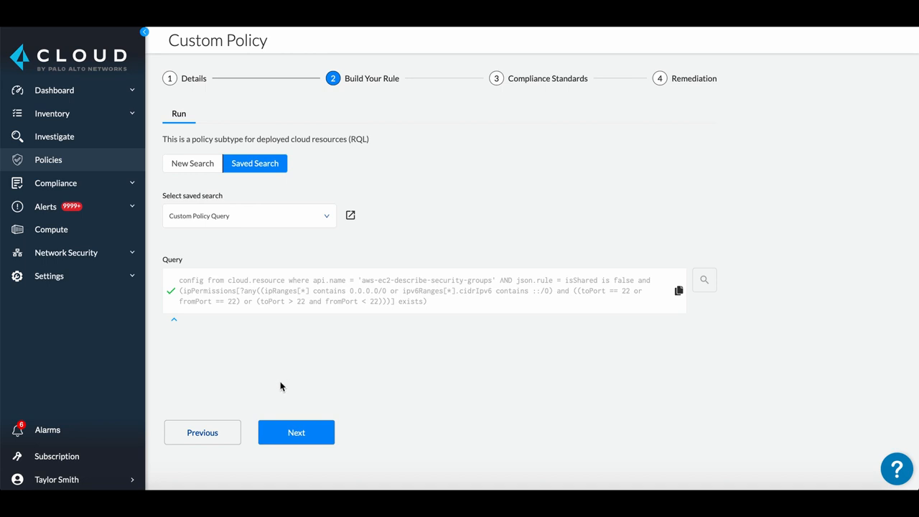
click(296, 432)
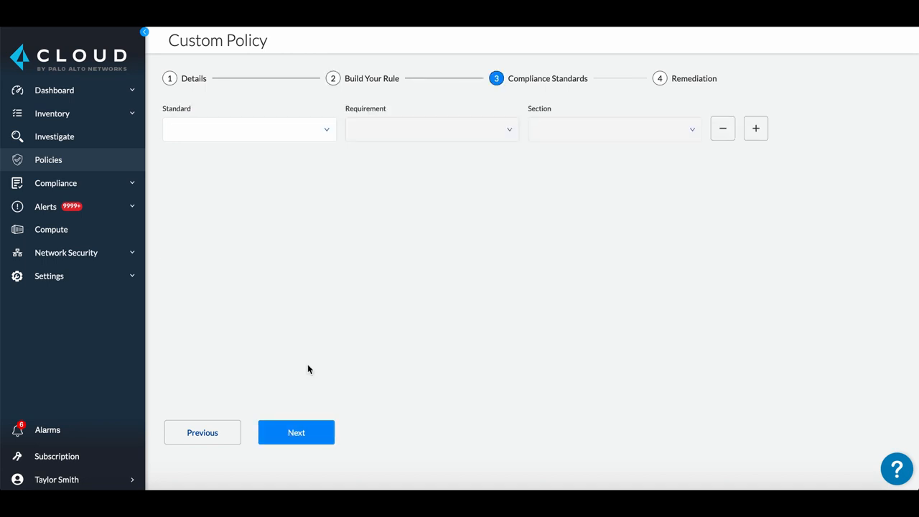
Step: Map the policy to CIS v1.3.0 (AWS), Networking requirement, and choose a section
text(cis)
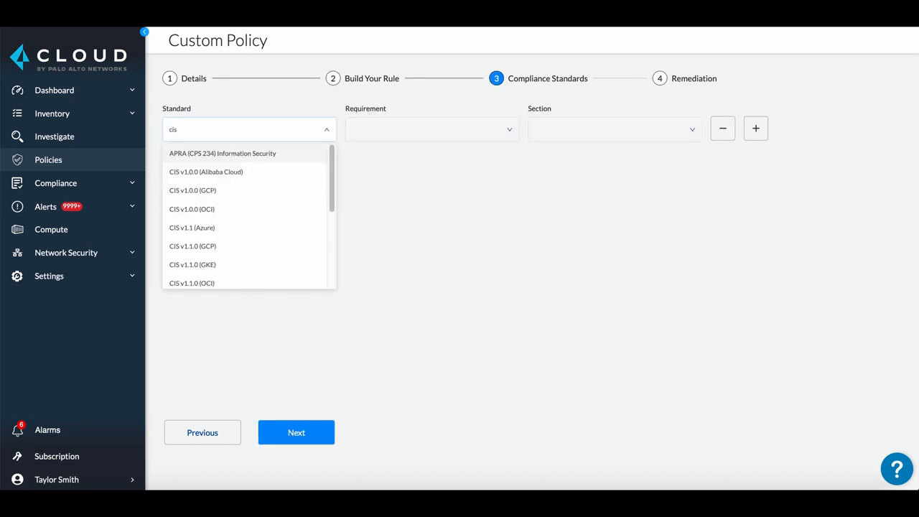
scroll(down, 3)
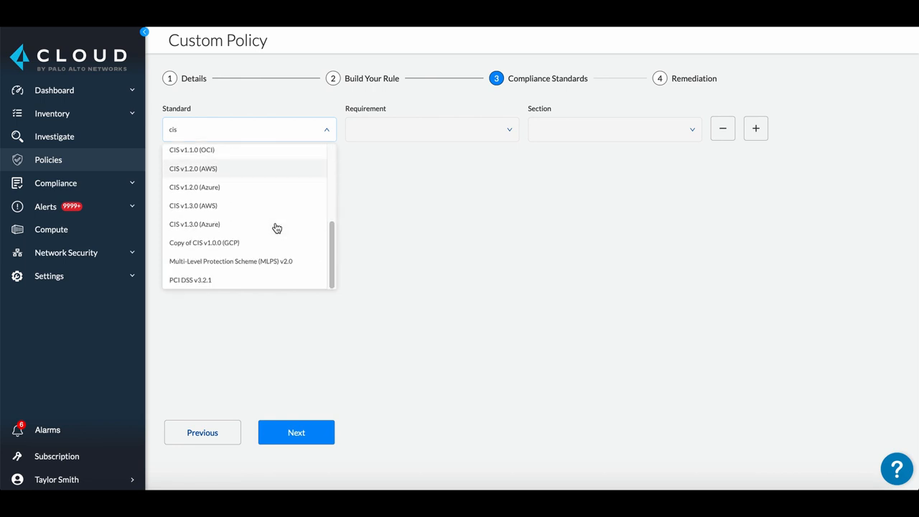
click(193, 205)
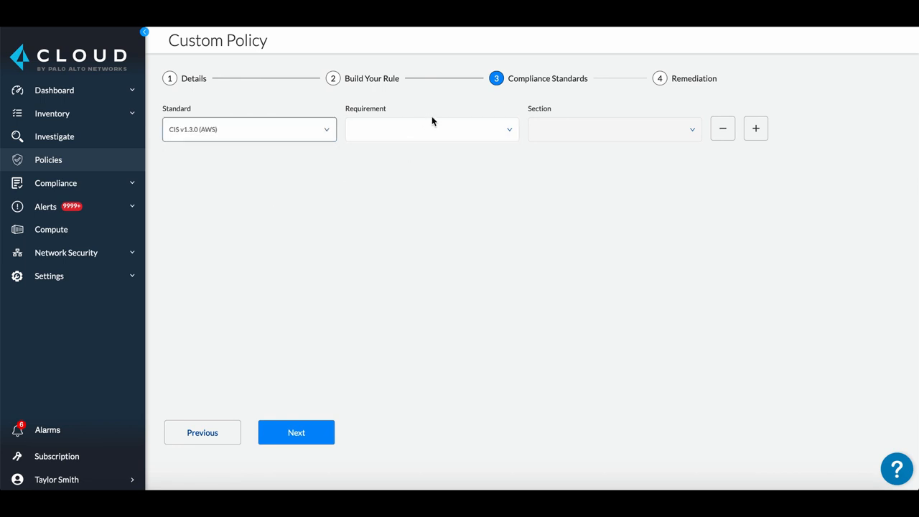
click(614, 129)
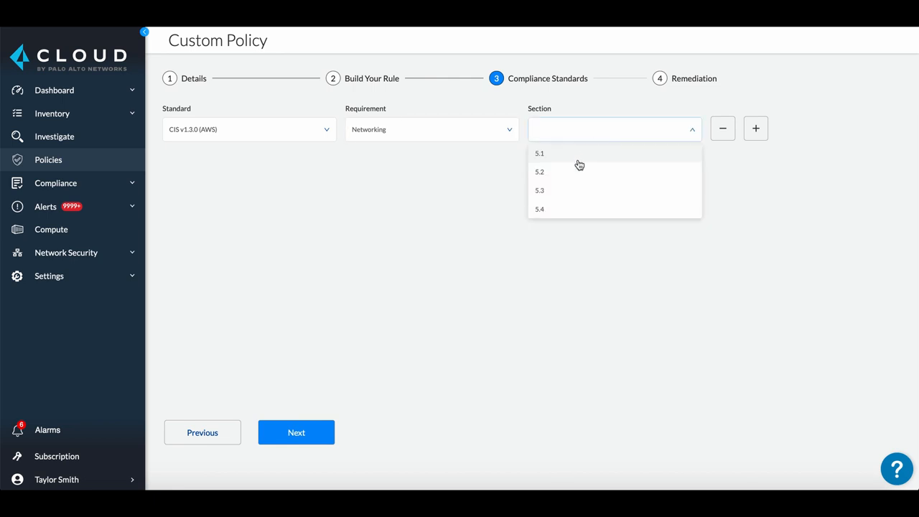
click(296, 433)
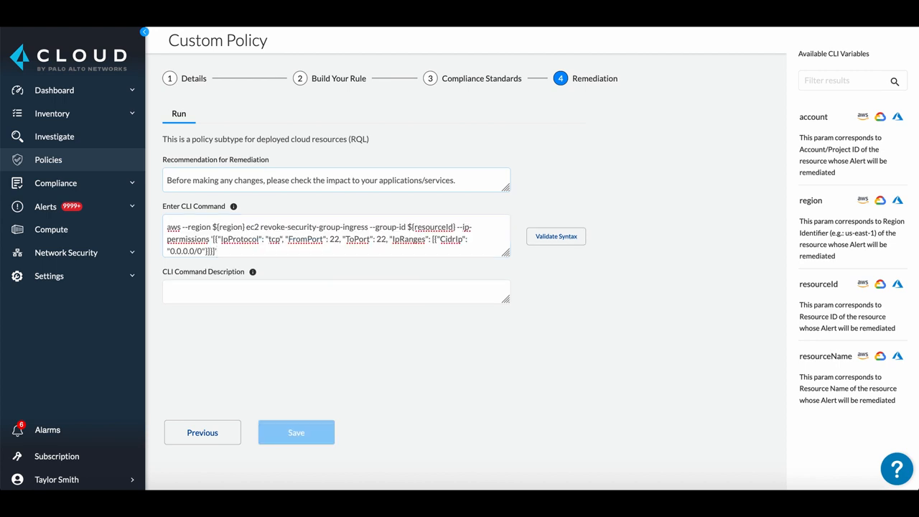
Step: Enter the CLI description about revoking the port-22 open rule and save the policy
text(The CLI command will revoke the security group rule that includes port 22 open to the world.)
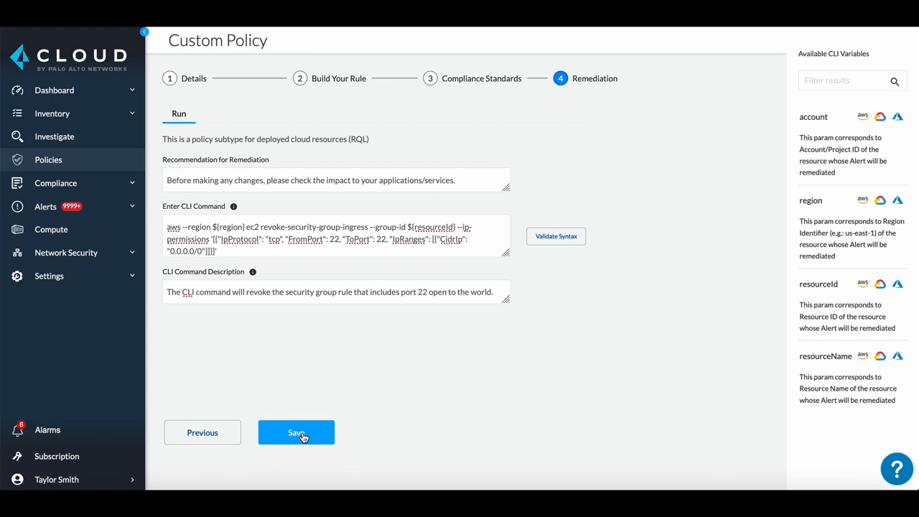
click(296, 433)
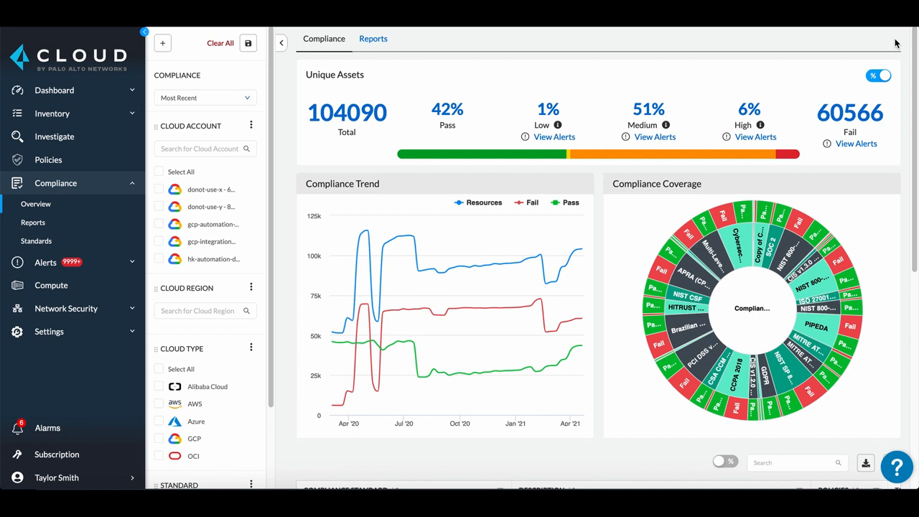
Step: Scroll to the compliance standards table and open SOC 2
scroll(down, 3)
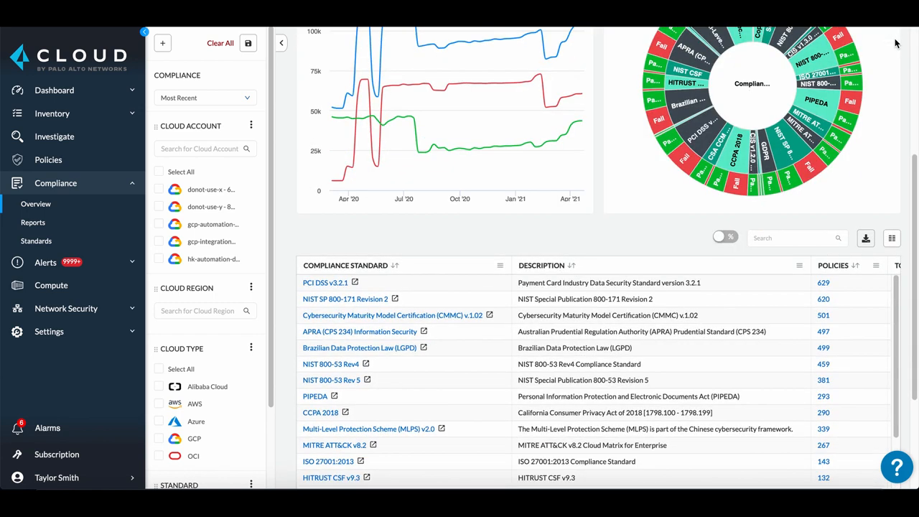
scroll(down, 3)
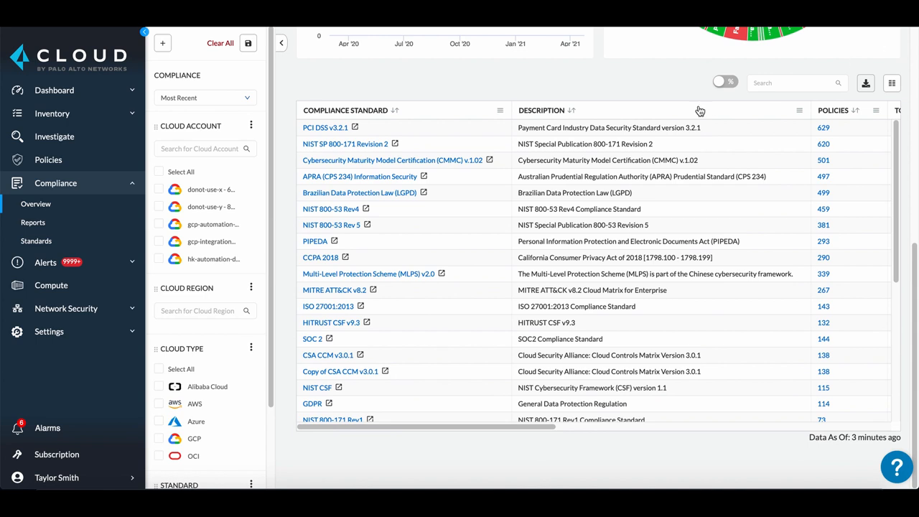
click(310, 338)
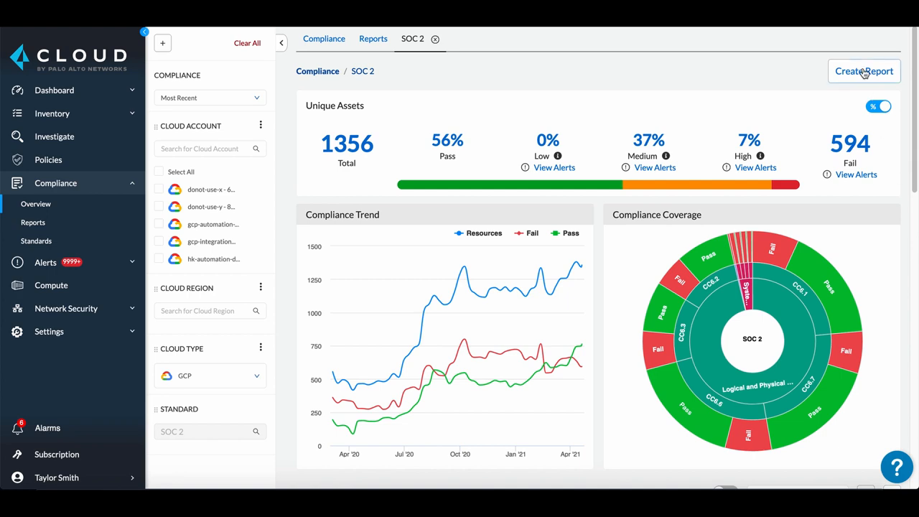
Step: Create and save a one-time SOC 2 report named 'Example Report'
click(864, 71)
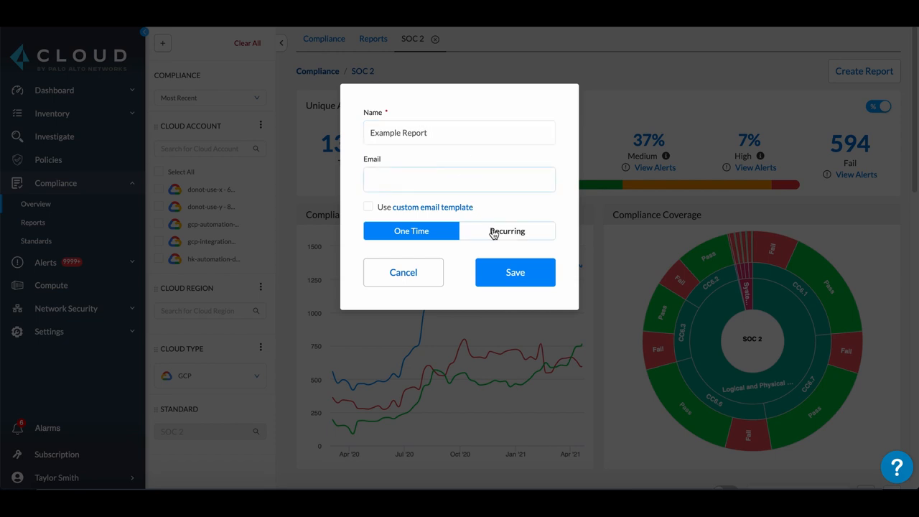
click(507, 231)
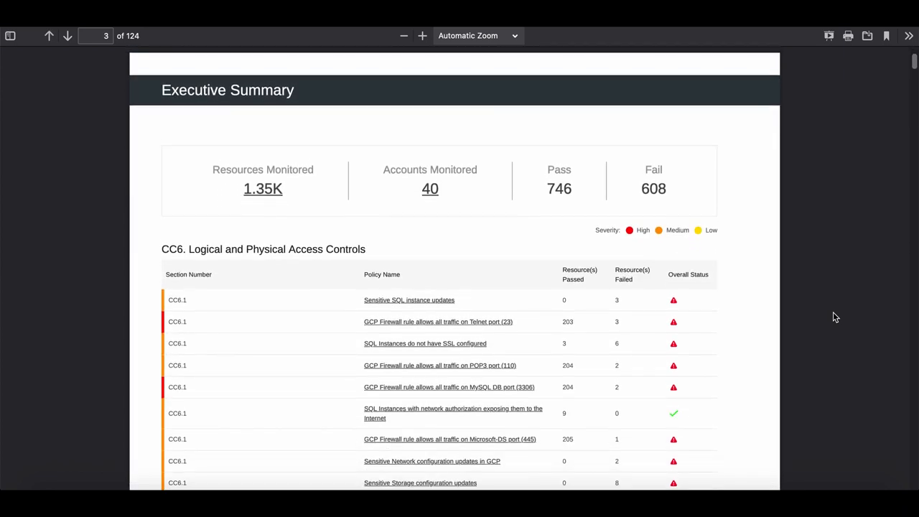
Step: Scroll the report and follow the Telnet port (23) firewall rule link to its details
scroll(down, 3)
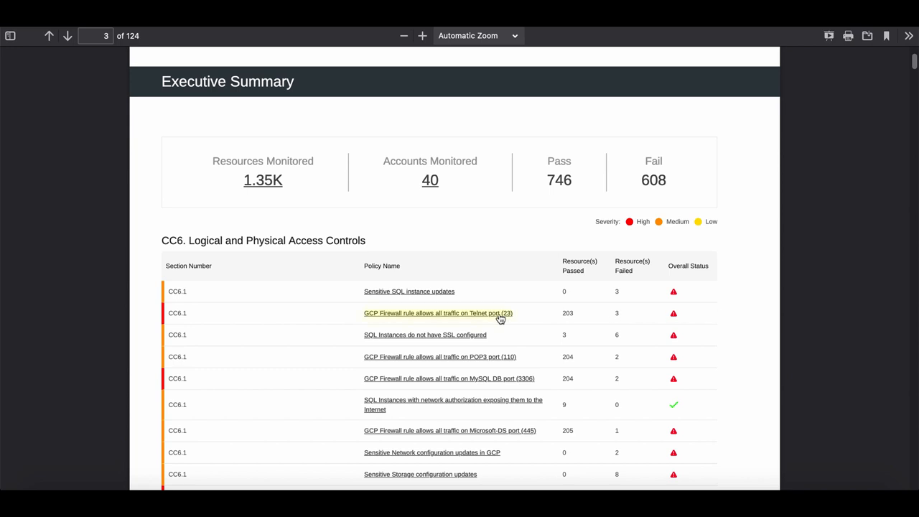
click(437, 314)
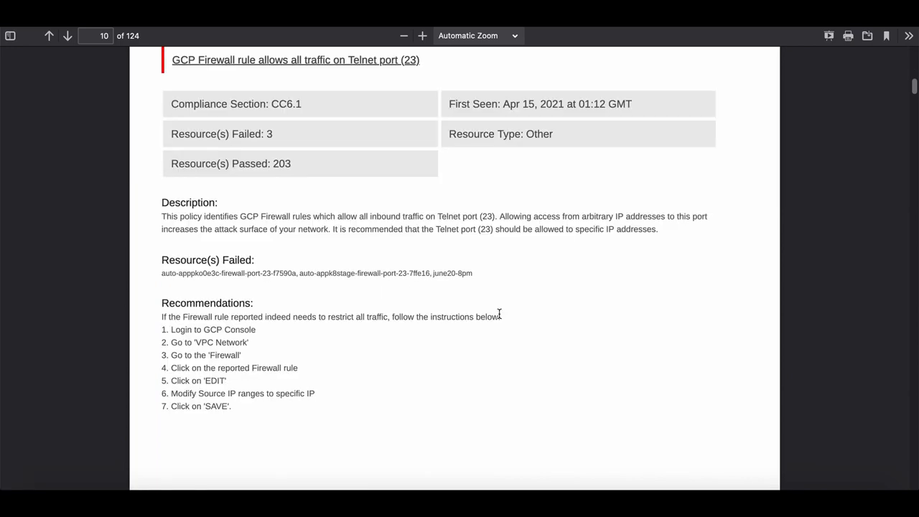